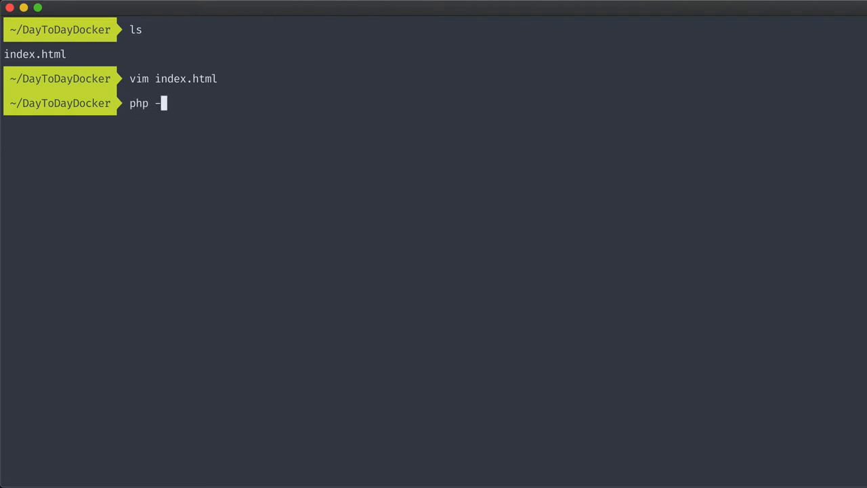
Step: Run php -S localhost:8000 -t ./ to serve the current folder with PHP's built-in server
{"action": "type", "text": "S"}
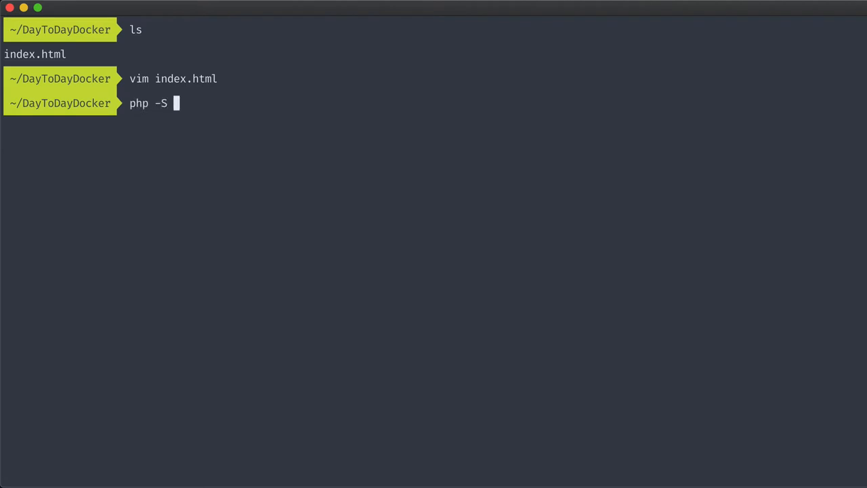
{"action": "type", "text": "localhos"}
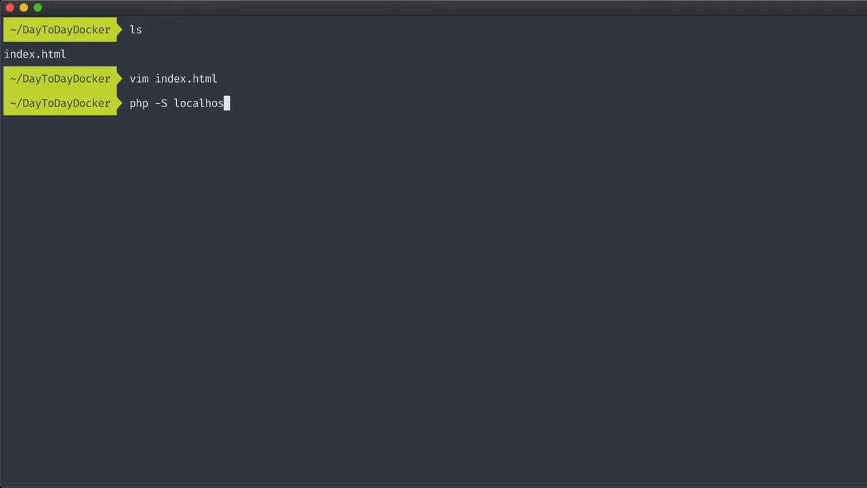
{"action": "type", "text": "t:800"}
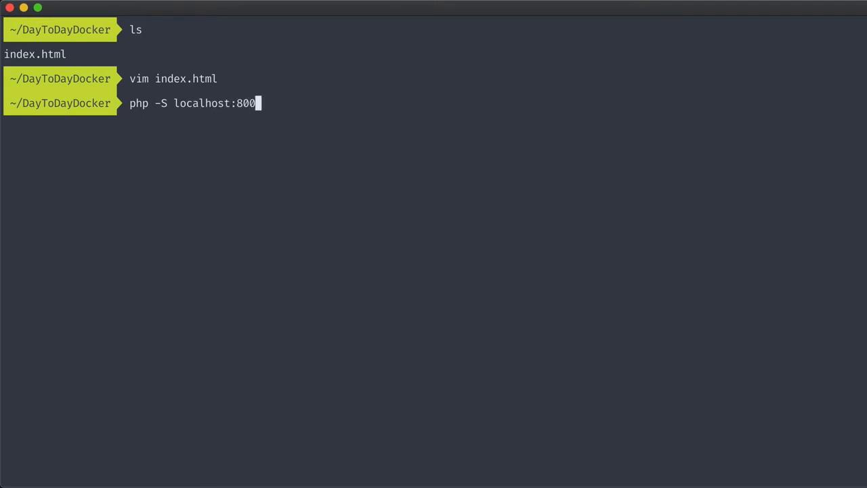
{"action": "type", "text": "0"}
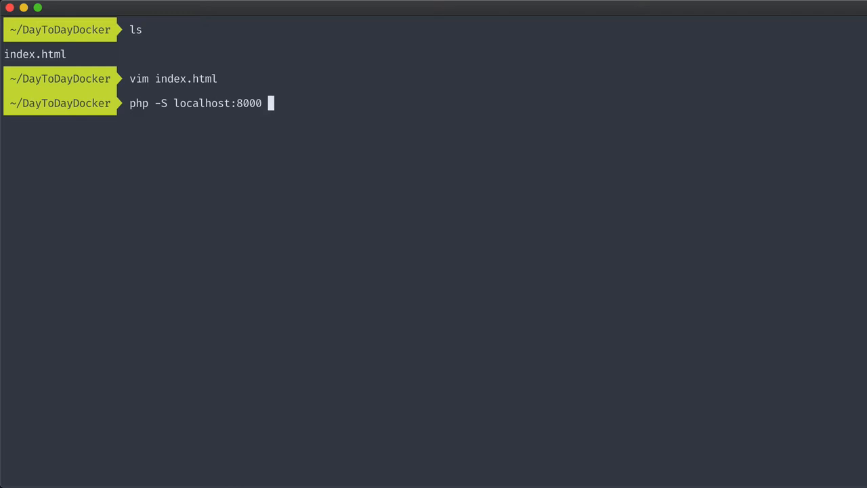
{"action": "type", "text": "-t ./"}
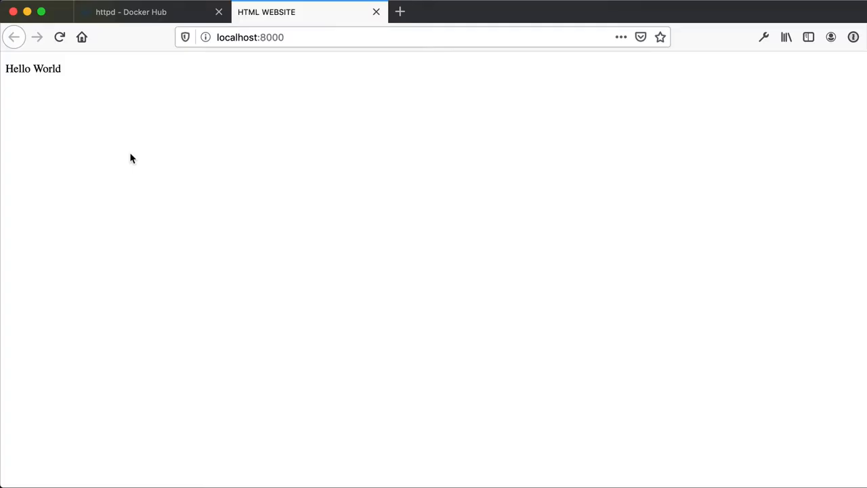
Step: Switch to the Firefox tab at localhost:8000 showing Hello World
{"action": "left_click", "coordinate": [138, 11]}
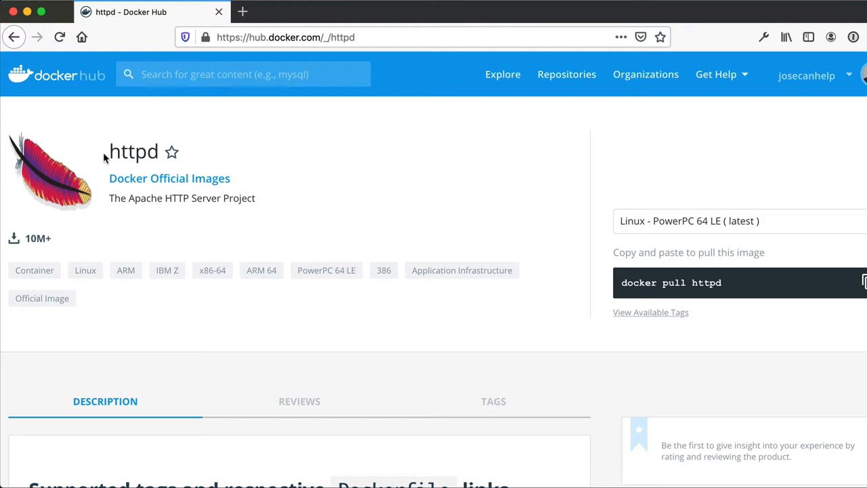
{"action": "mouse_move", "coordinate": [98, 136]}
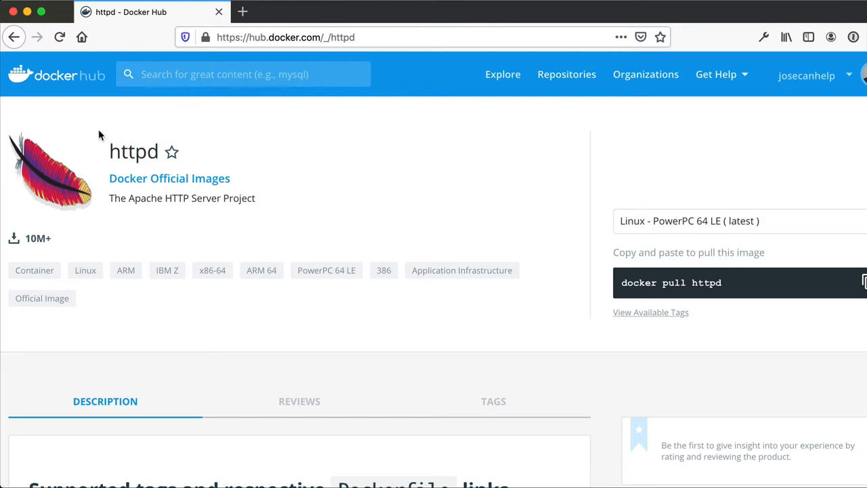
{"action": "mouse_move", "coordinate": [98, 127]}
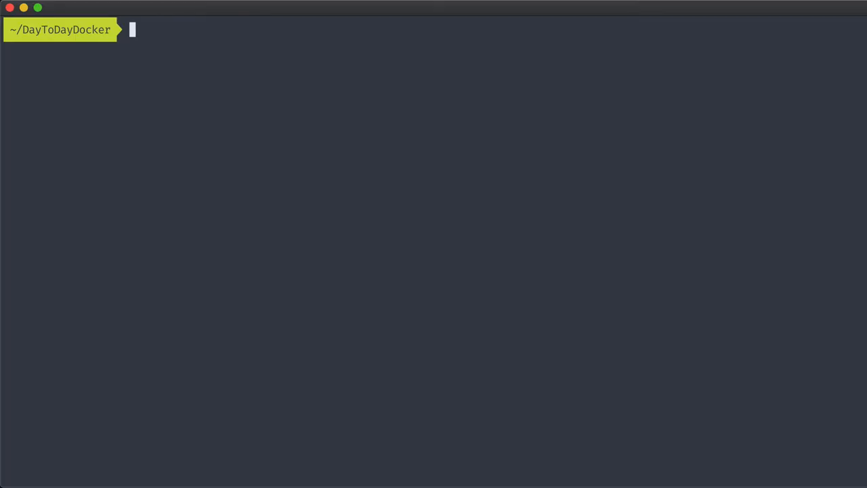
Step: Enter docker pull httpd to fetch the httpd image from Docker Hub
{"action": "type", "text": "d"}
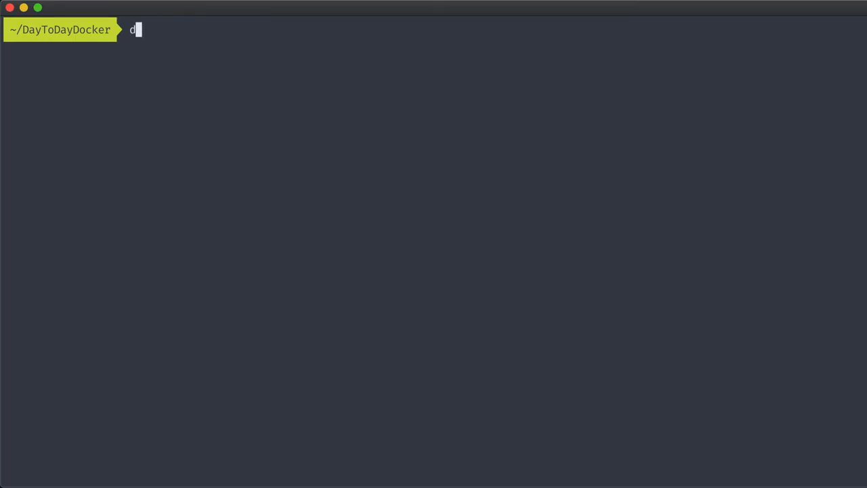
{"action": "type", "text": "ocker pull htt"}
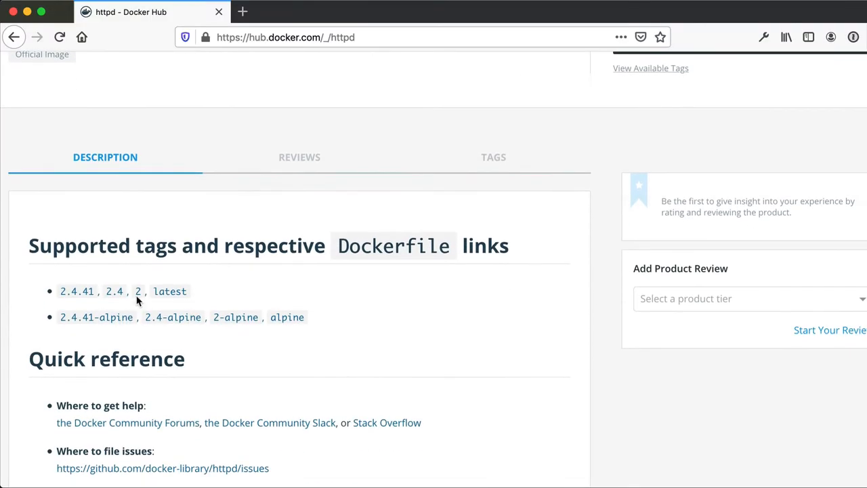
Step: Scroll the httpd page to the 'Without a Dockerfile' docker run example
{"action": "scroll", "scroll_direction": "down", "scroll_amount": 3}
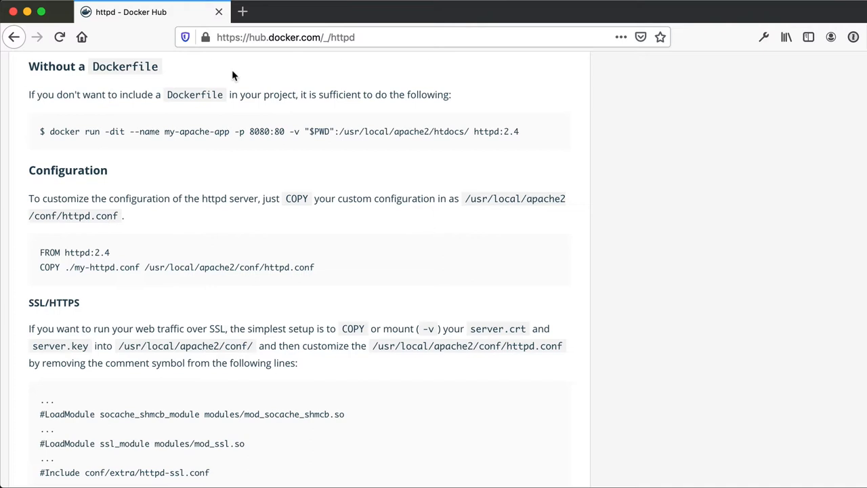
{"action": "mouse_move", "coordinate": [168, 213]}
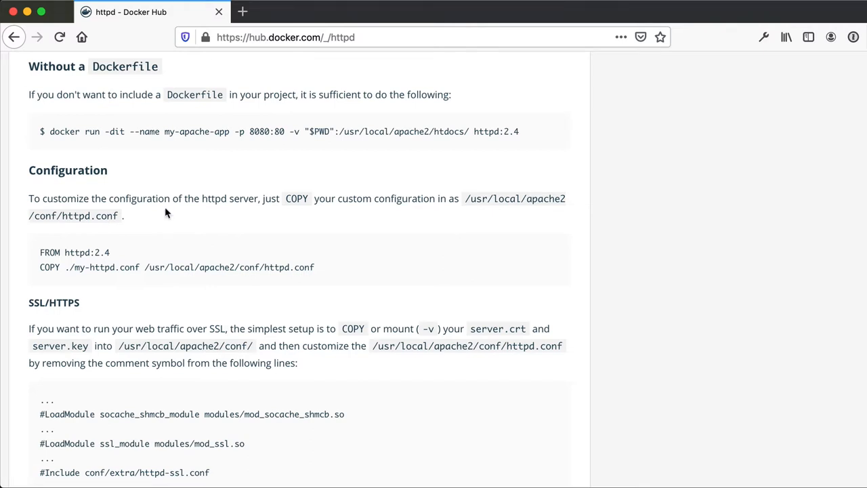
{"action": "mouse_move", "coordinate": [117, 166]}
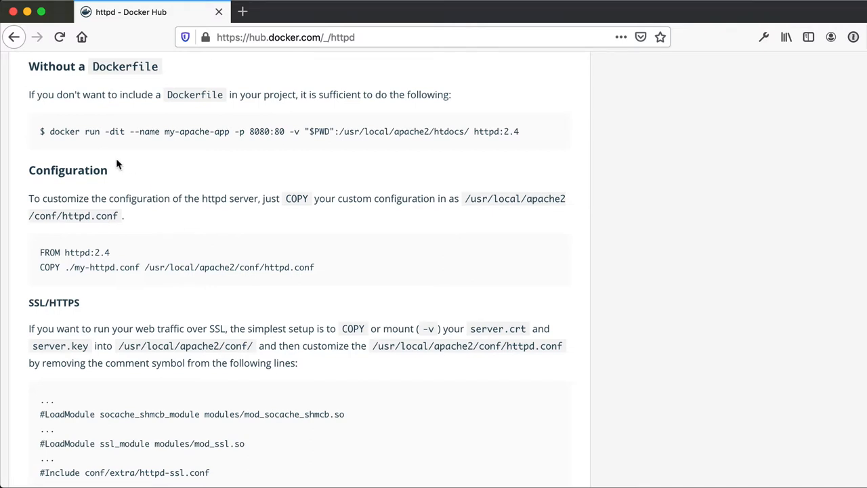
{"action": "mouse_move", "coordinate": [105, 138]}
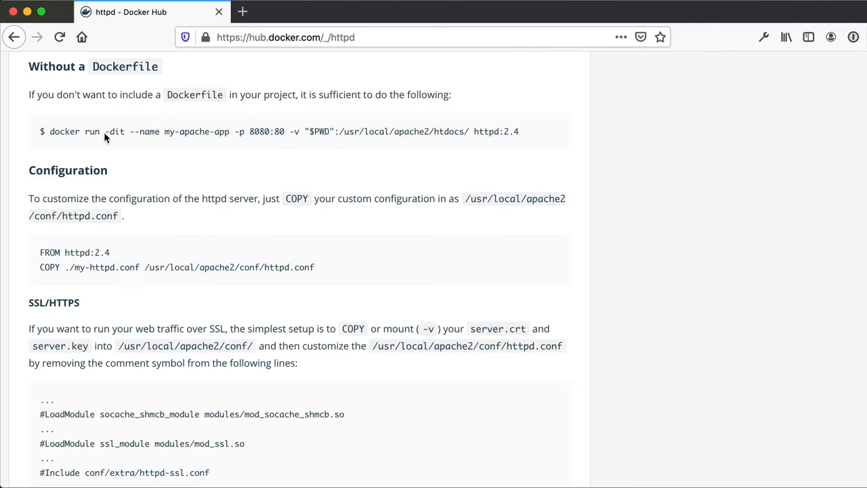
{"action": "mouse_move", "coordinate": [114, 154]}
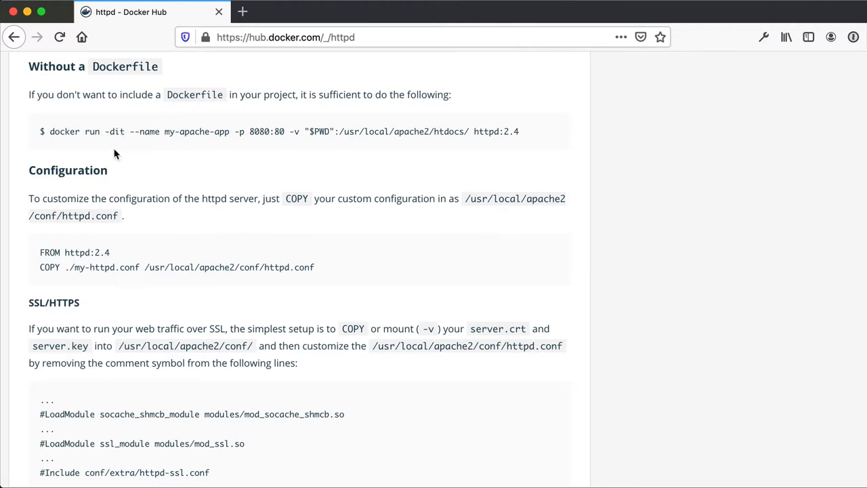
{"action": "mouse_move", "coordinate": [103, 152]}
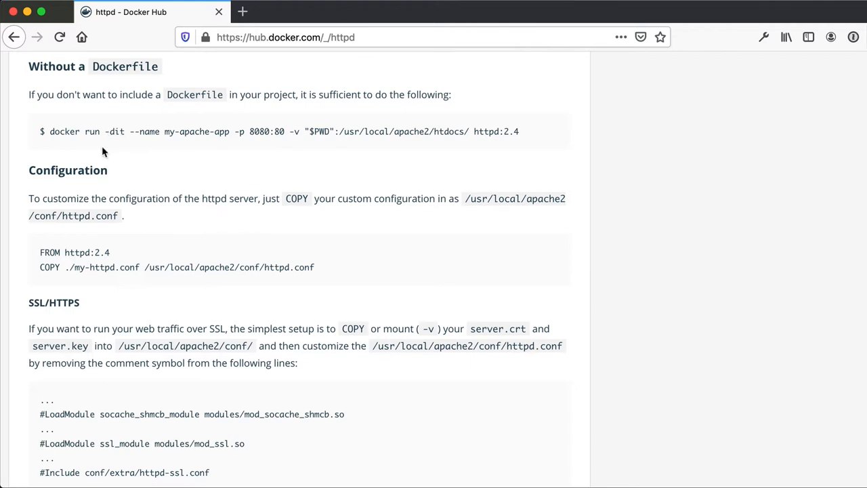
{"action": "mouse_move", "coordinate": [116, 143]}
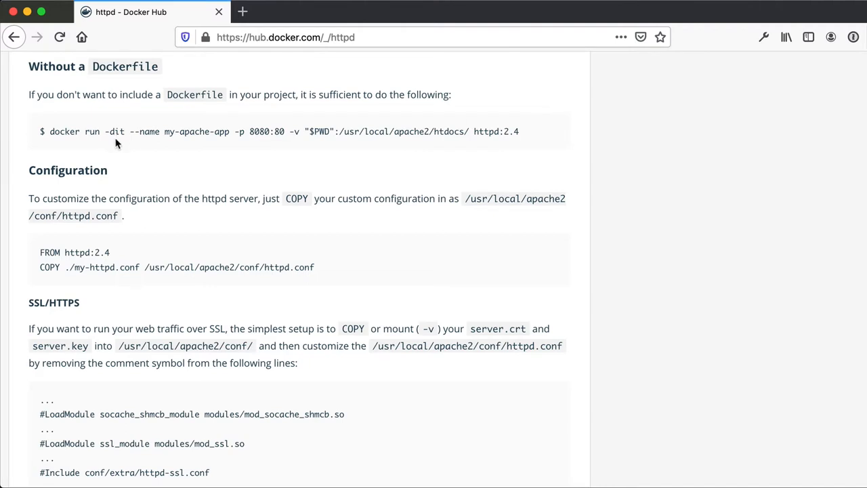
{"action": "mouse_move", "coordinate": [124, 142]}
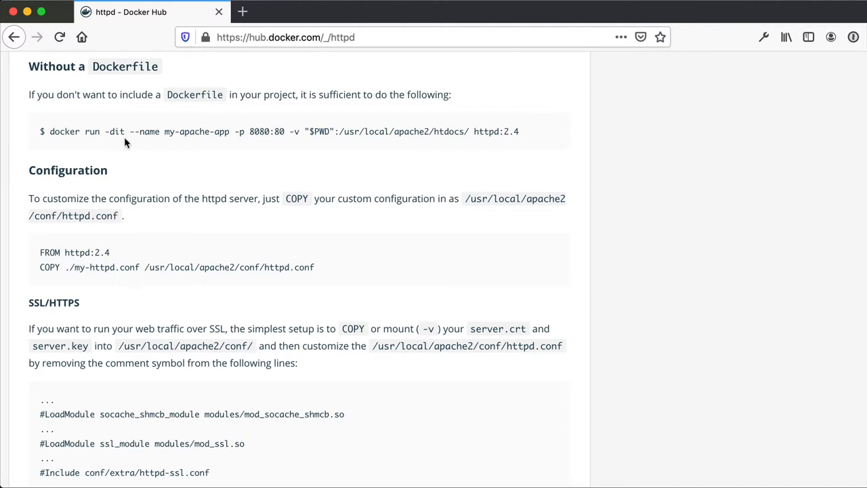
{"action": "mouse_move", "coordinate": [156, 138]}
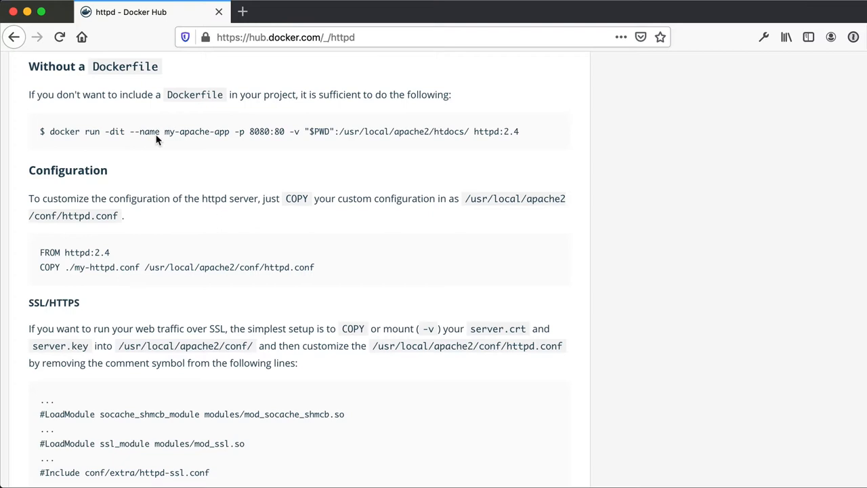
{"action": "mouse_move", "coordinate": [179, 144]}
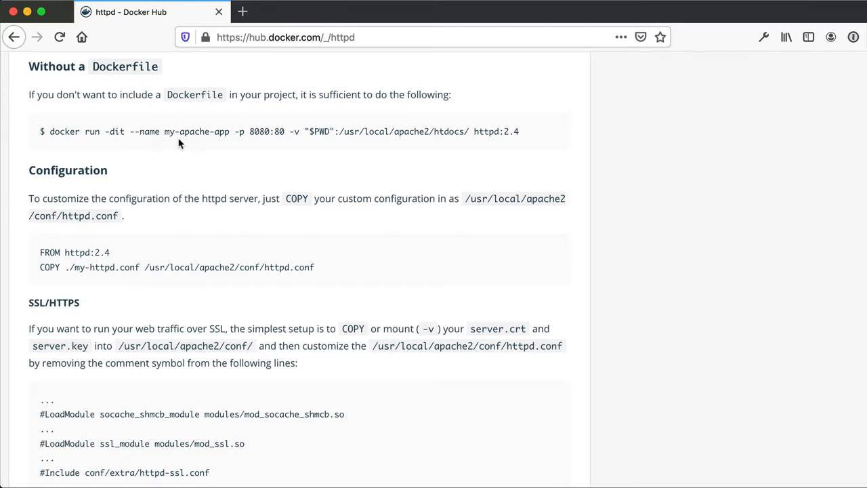
{"action": "mouse_move", "coordinate": [239, 143]}
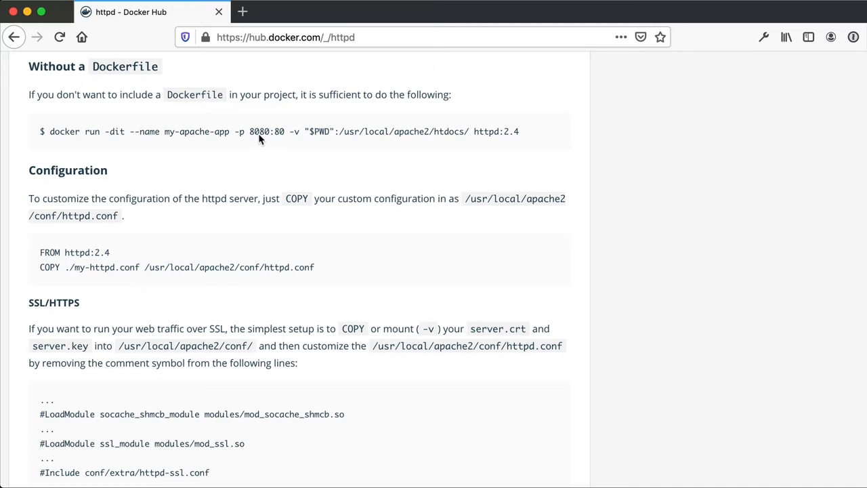
{"action": "mouse_move", "coordinate": [283, 139]}
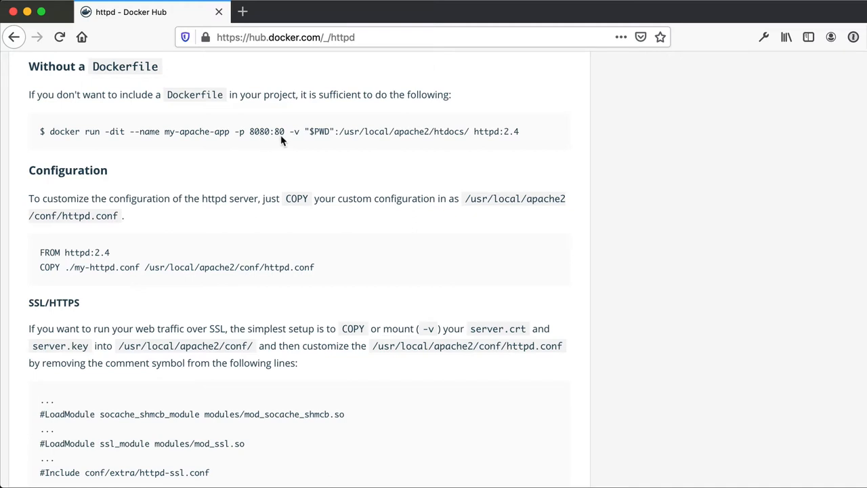
{"action": "mouse_move", "coordinate": [287, 142]}
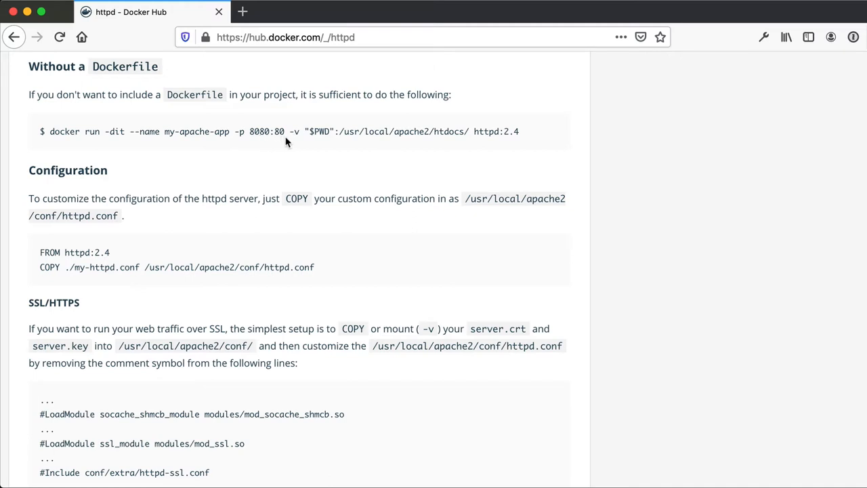
{"action": "mouse_move", "coordinate": [314, 138]}
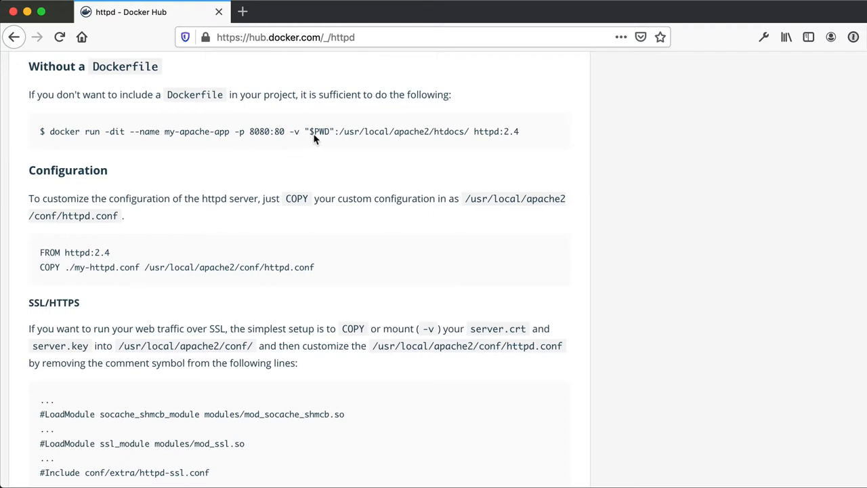
{"action": "mouse_move", "coordinate": [321, 138]}
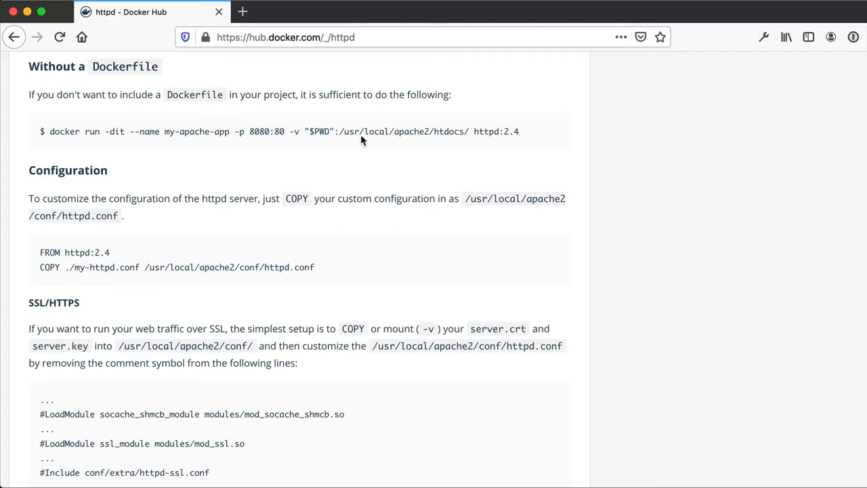
{"action": "mouse_move", "coordinate": [447, 138]}
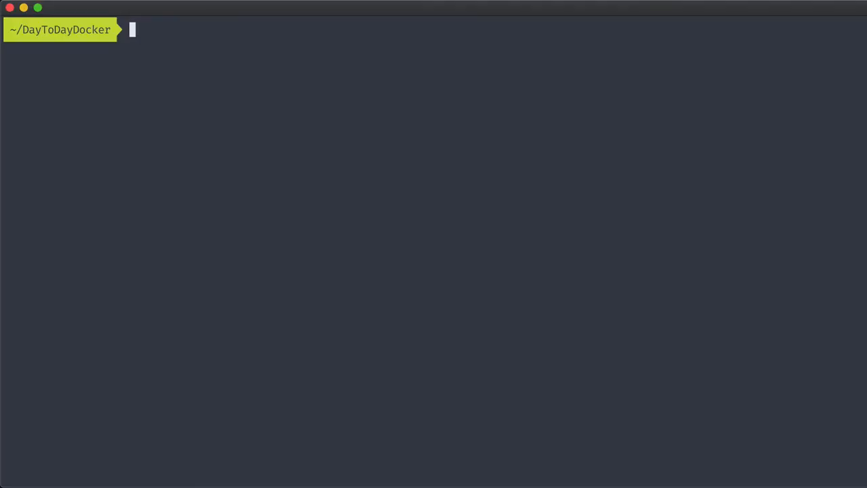
Step: Run an httpd container named apache on 8080:80 mounting "$PWD" to /usr/local/apache2/htdocs
{"action": "type", "text": "docker run -dit"}
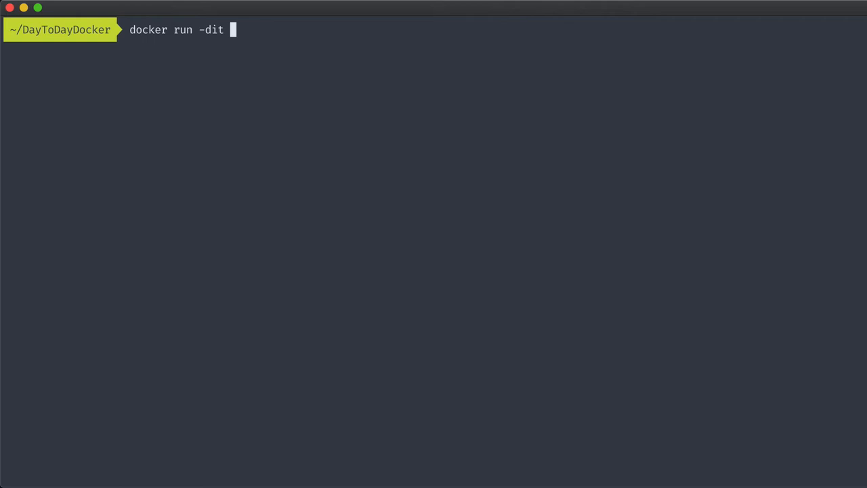
{"action": "type", "text": "--name ap"}
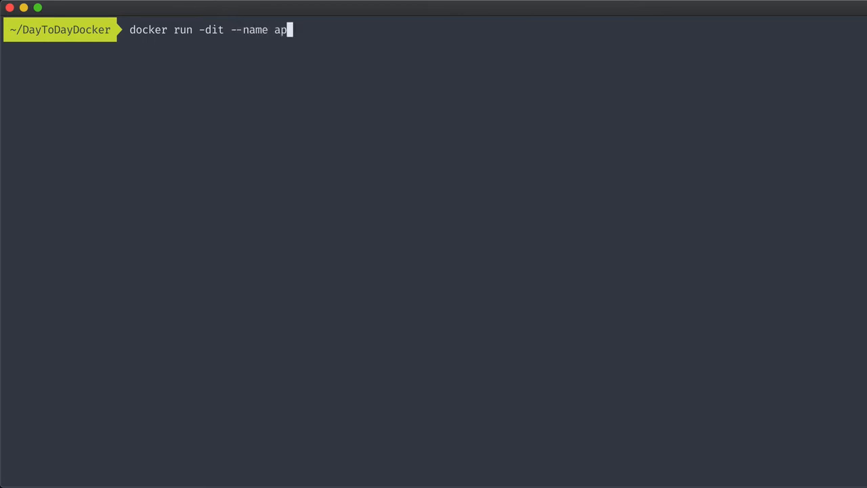
{"action": "type", "text": "ache"}
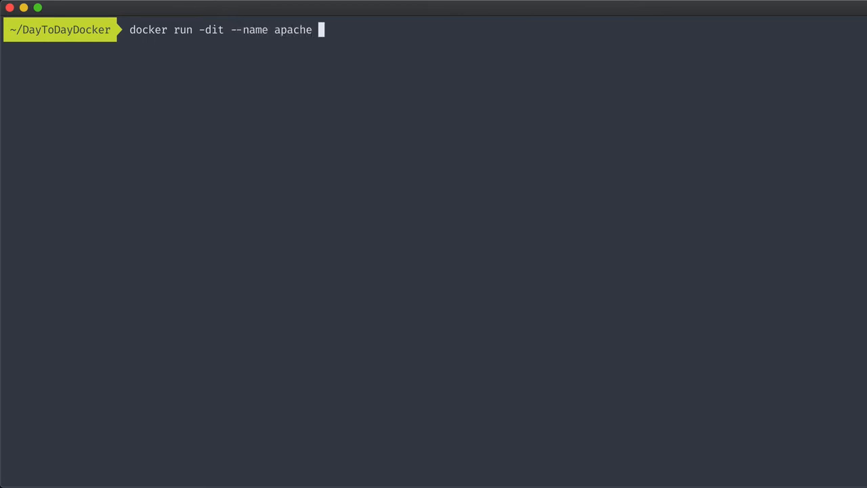
{"action": "type", "text": "-p"}
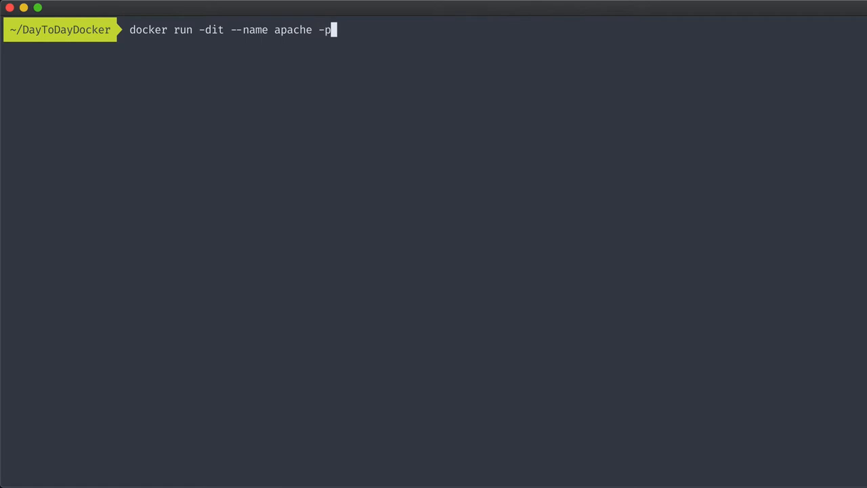
{"action": "type", "text": "8080:80"}
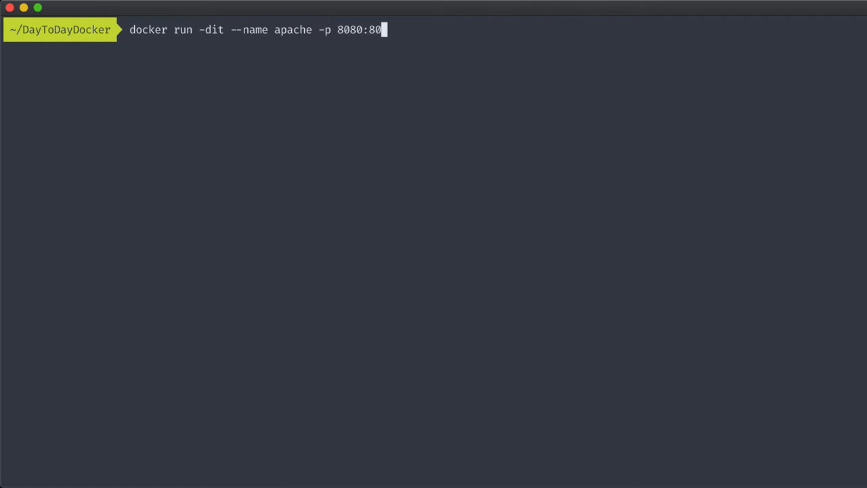
{"action": "type", "text": "-v"}
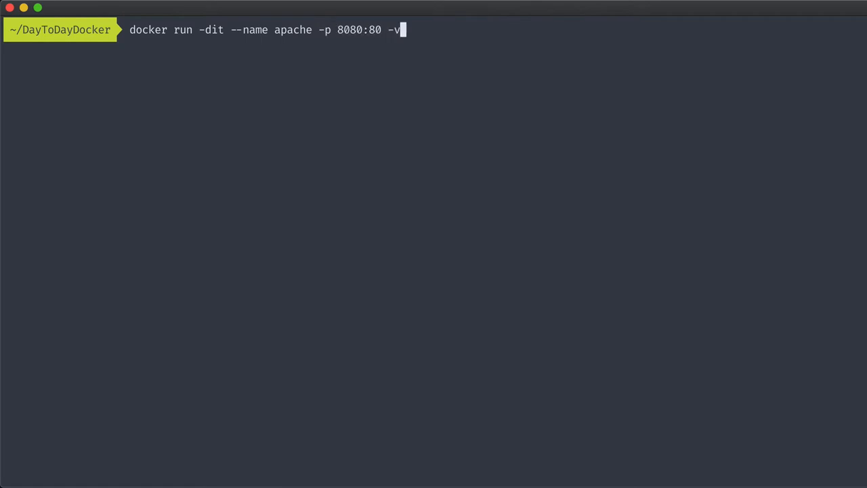
{"action": "type", "text": "\"$"}
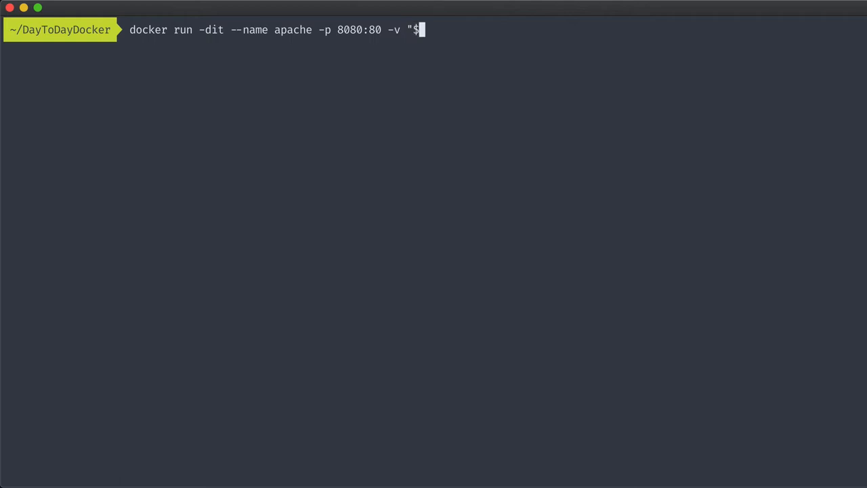
{"action": "type", "text": "PWD\":/"}
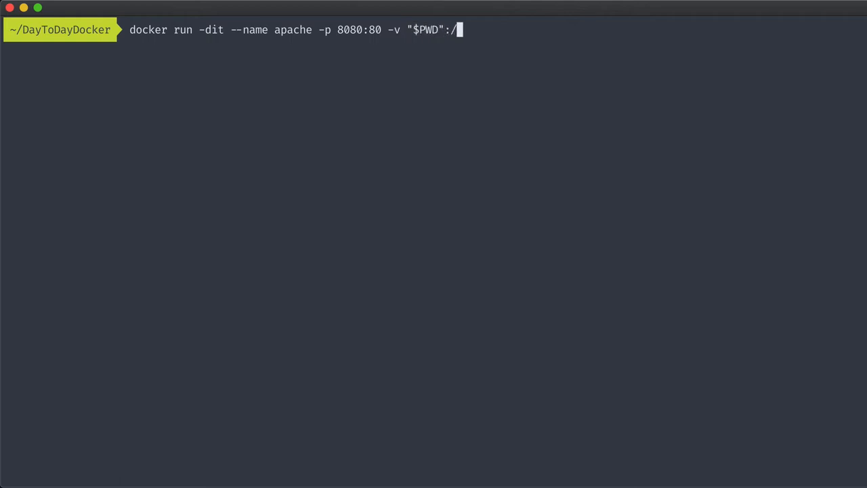
{"action": "type", "text": "usr/"}
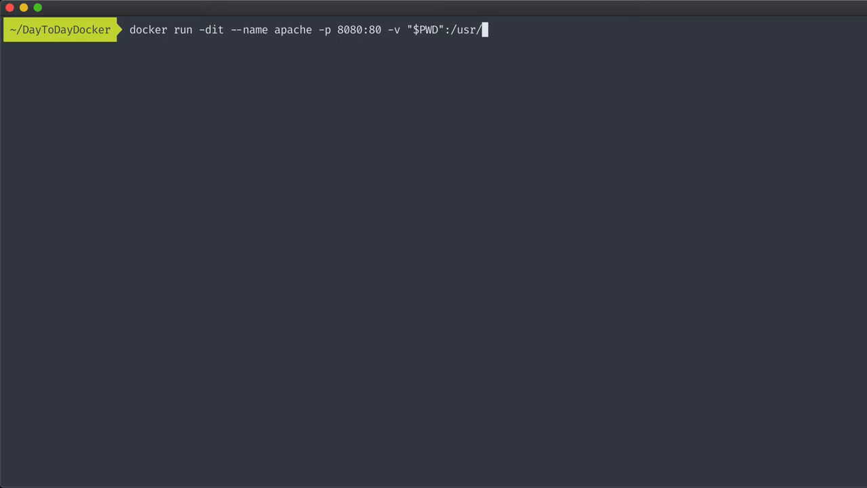
{"action": "type", "text": "local/apache"}
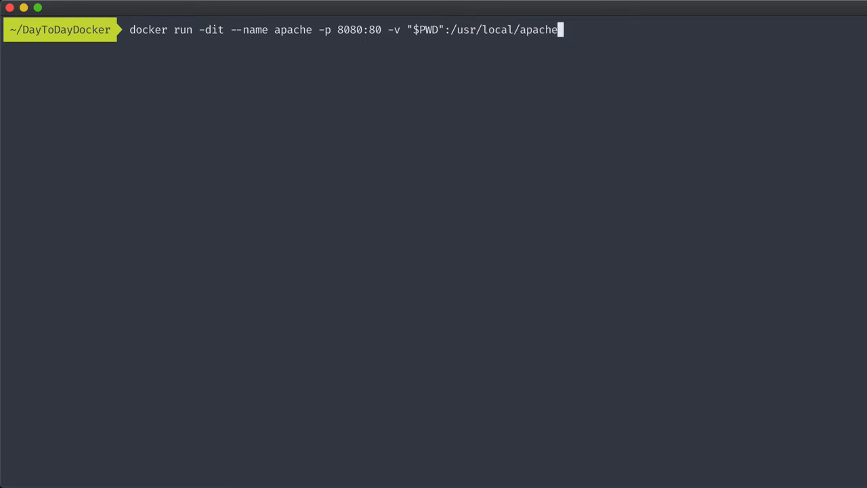
{"action": "type", "text": "2/htdocs"}
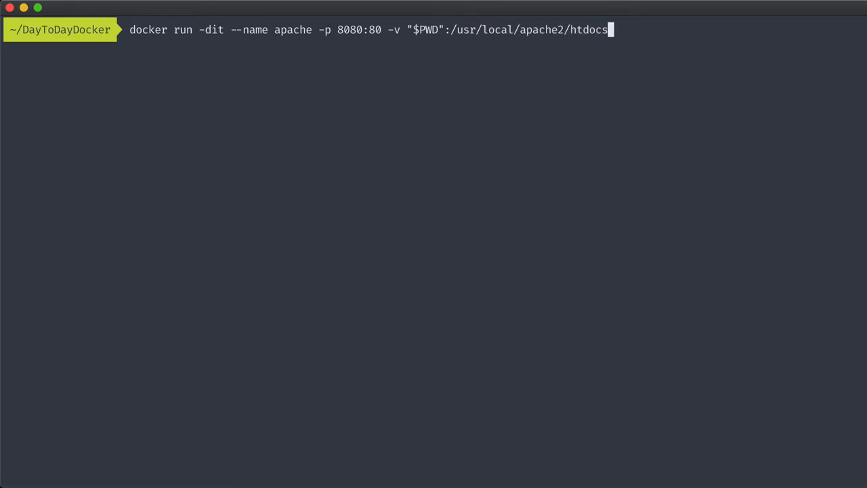
{"action": "type", "text": "htt"}
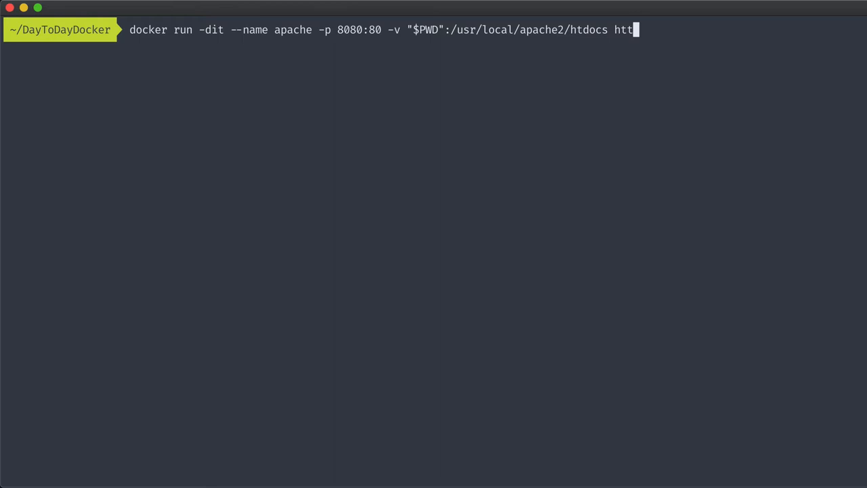
{"action": "type", "text": "d"}
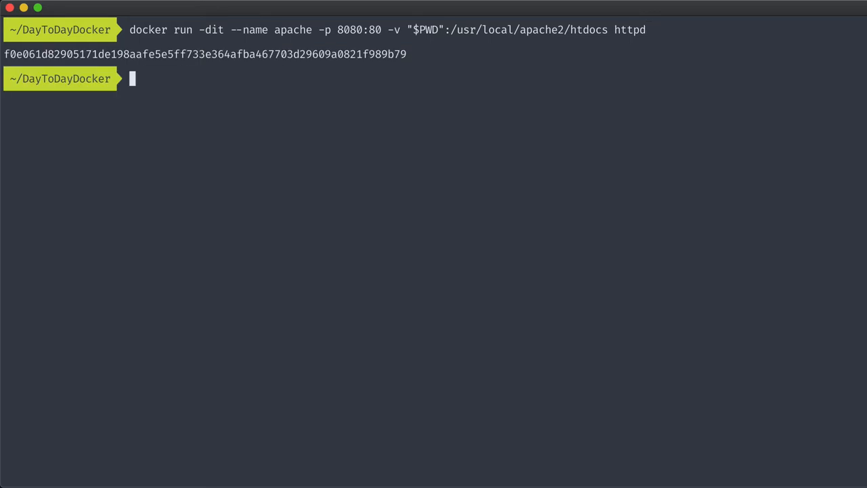
Step: List the running containers with docker ps
{"action": "type", "text": "docker ps"}
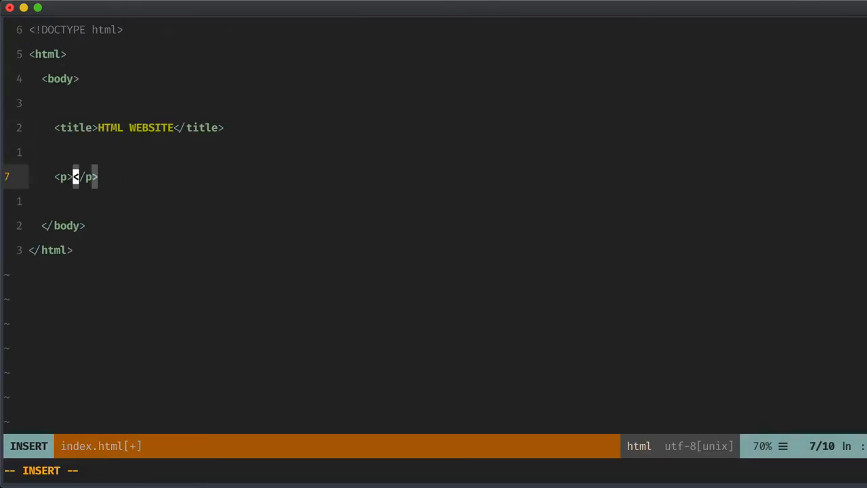
Step: Write 'Day To Day Docker' into the paragraph of index.html in Vim
{"action": "type", "text": "Day To D"}
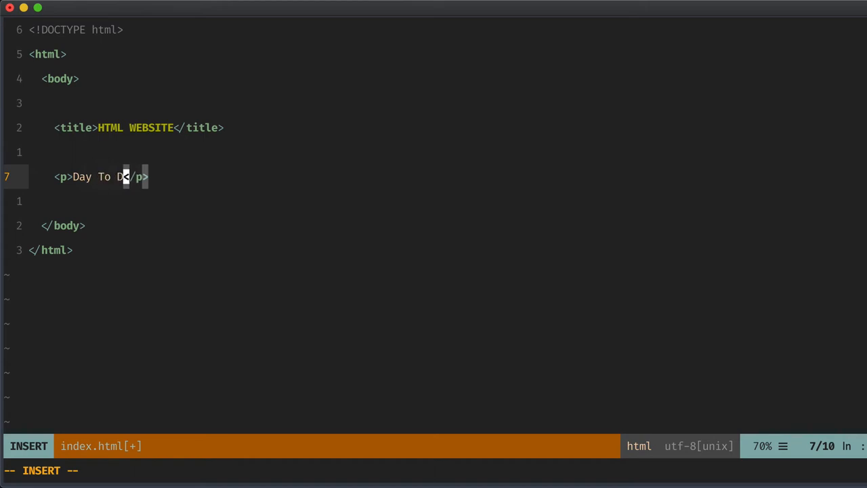
{"action": "type", "text": "ay Docker"}
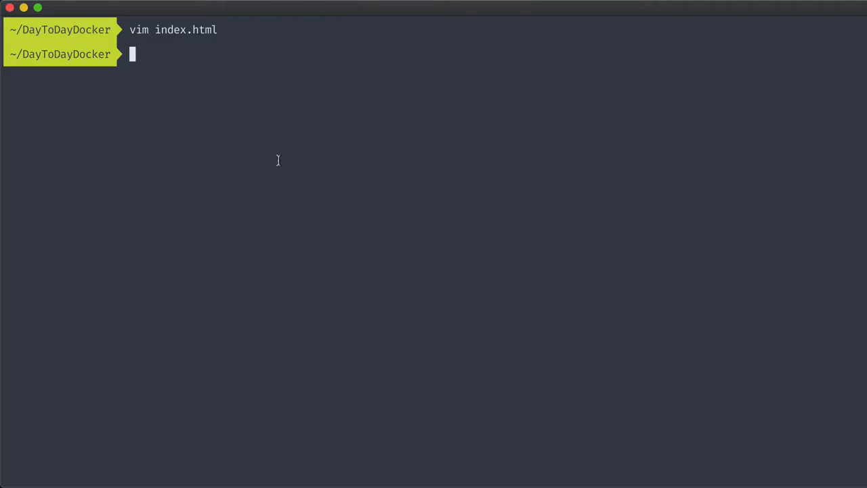
Step: Rename index.html to index.php with mv and reopen it in Vim
{"action": "type", "text": "mv index.html"}
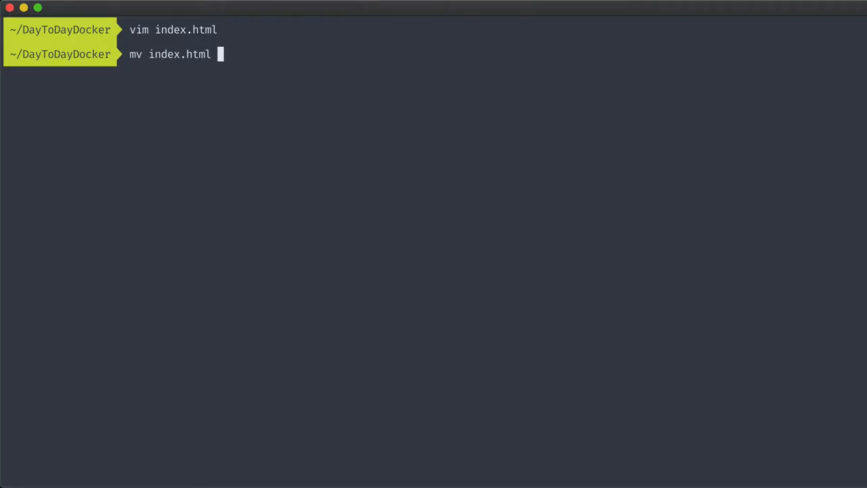
{"action": "type", "text": "index.p"}
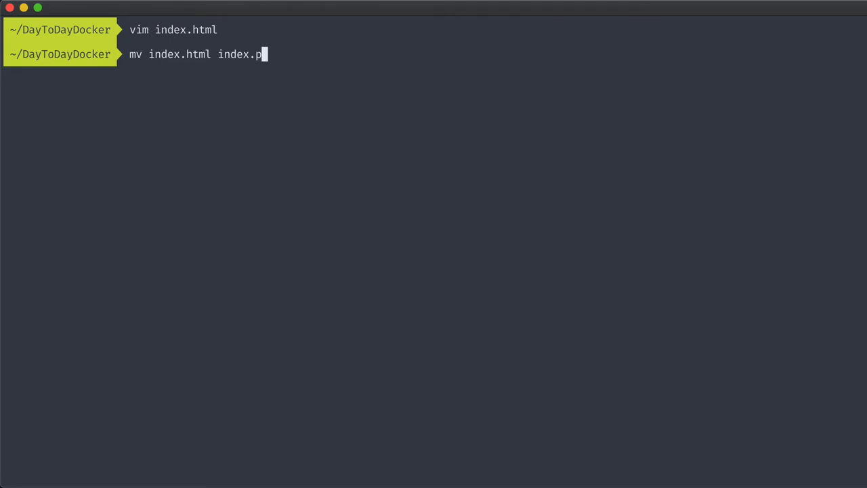
{"action": "key", "text": "Enter"}
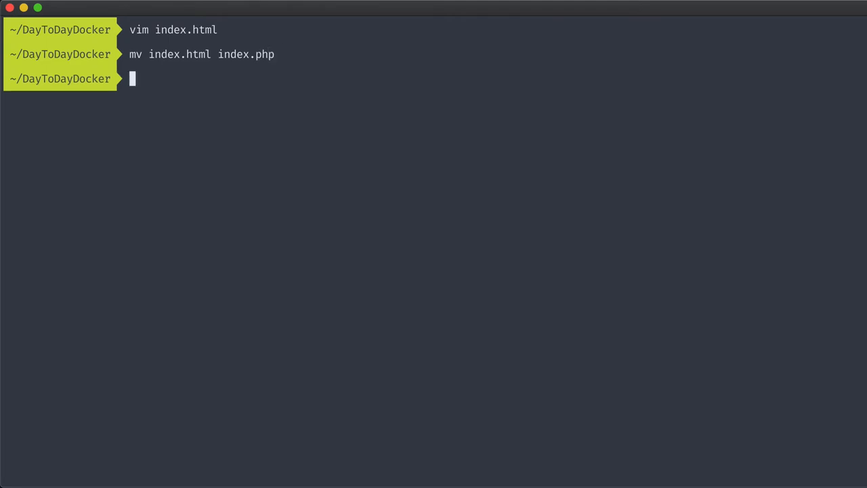
{"action": "type", "text": "vim index.php"}
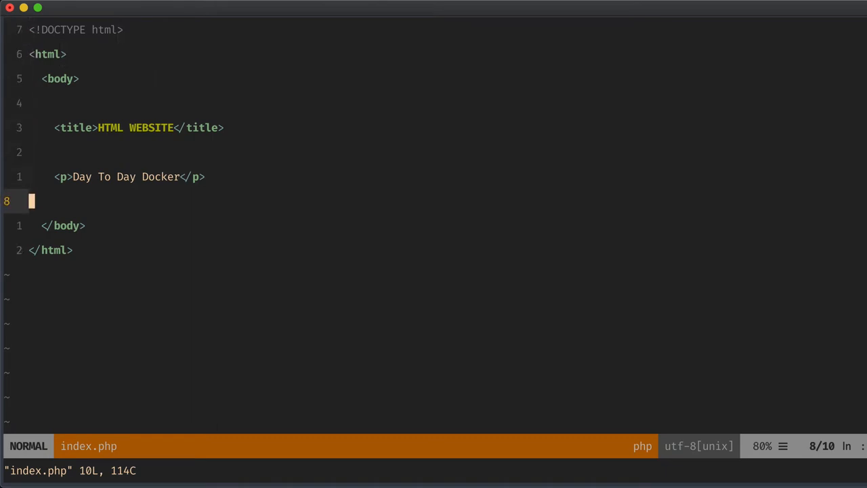
Step: Add a <?php echo "Hello" line below the Day To Day Docker paragraph
{"action": "type", "text": "<?p"}
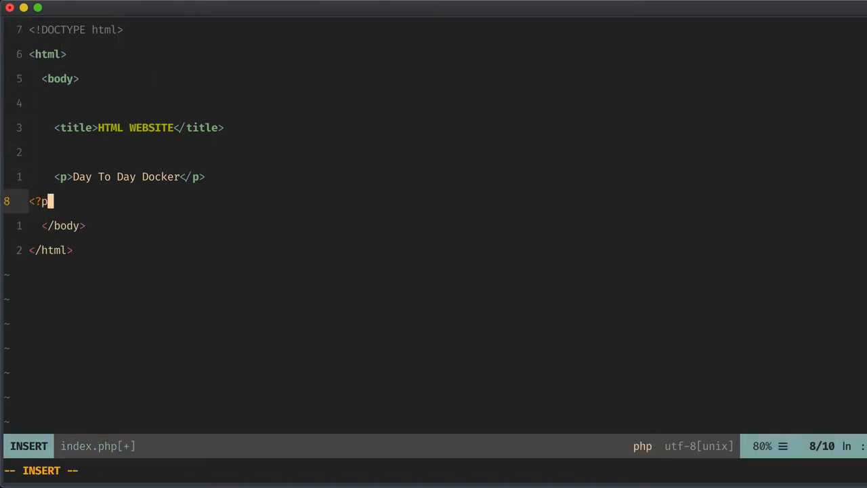
{"action": "type", "text": "hp echo \""}
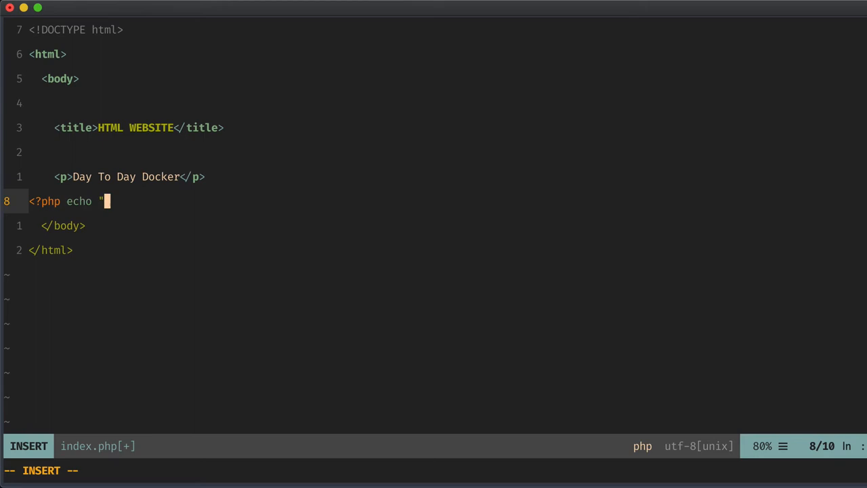
{"action": "type", "text": "Hello\""}
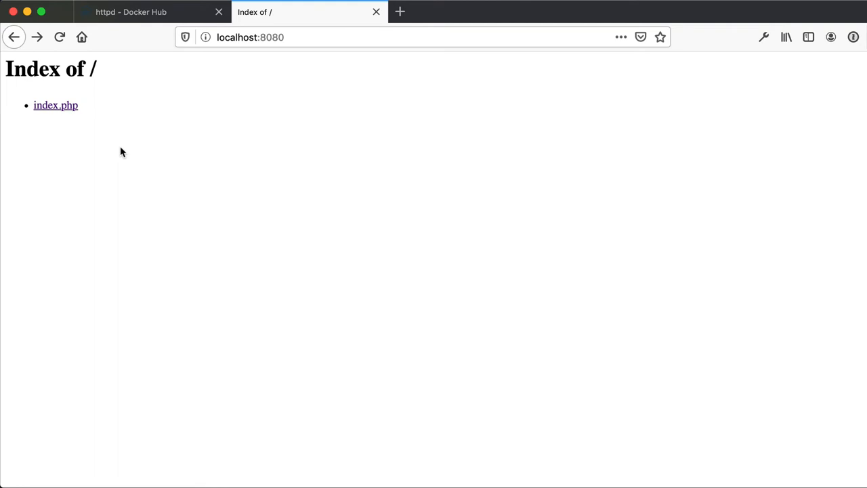
Step: Open index.php from the localhost:8080 listing, then return to the Docker Hub tab
{"action": "left_click", "coordinate": [54, 106]}
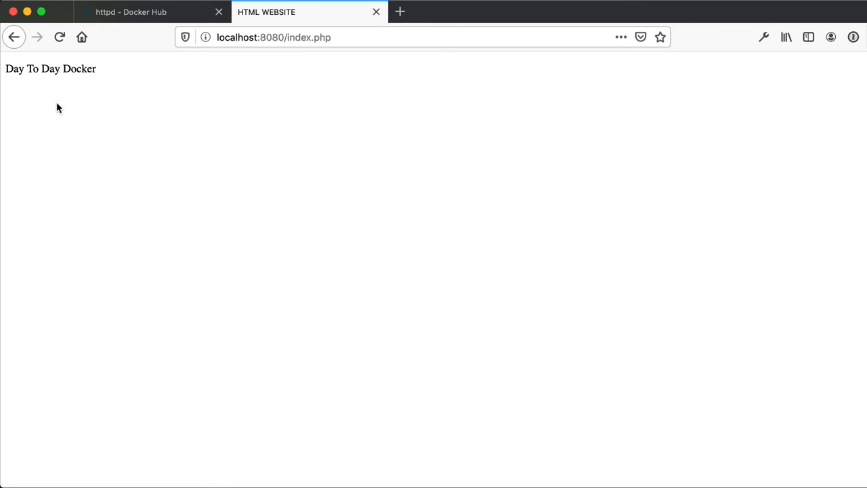
{"action": "mouse_move", "coordinate": [294, 228]}
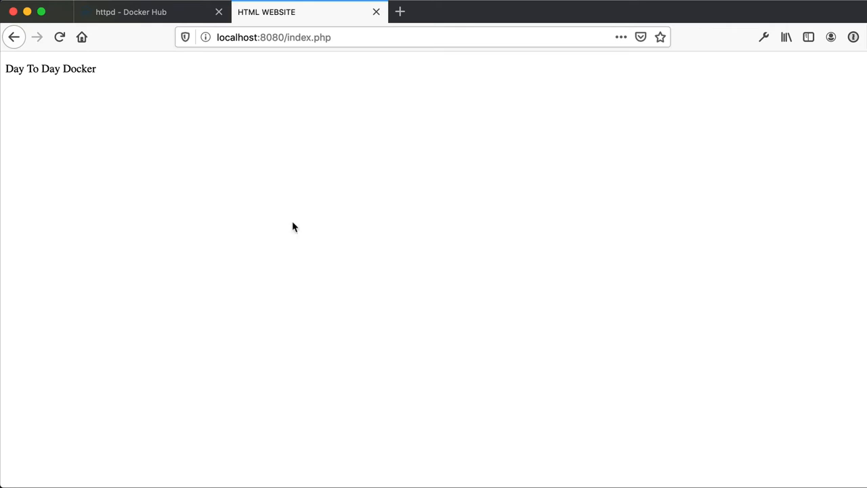
{"action": "left_click", "coordinate": [136, 11]}
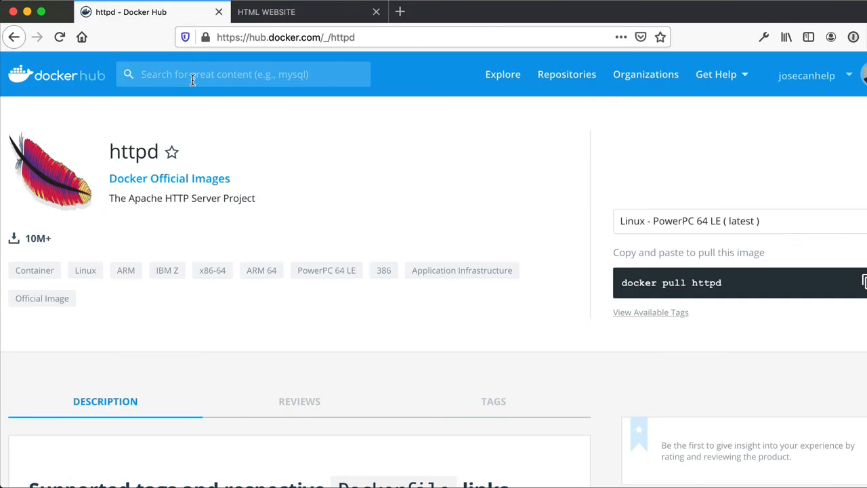
Step: Search Docker Hub for php, open the official php image and scroll to its apache tags
{"action": "type", "text": "php"}
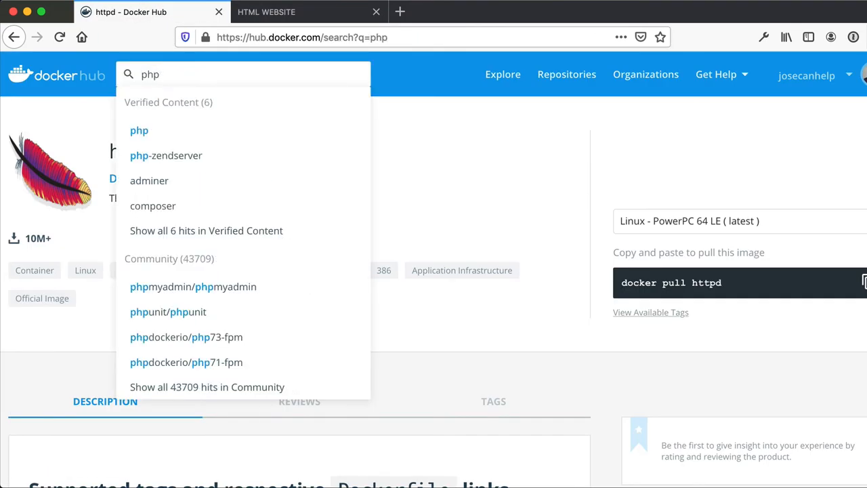
{"action": "left_click", "coordinate": [138, 130]}
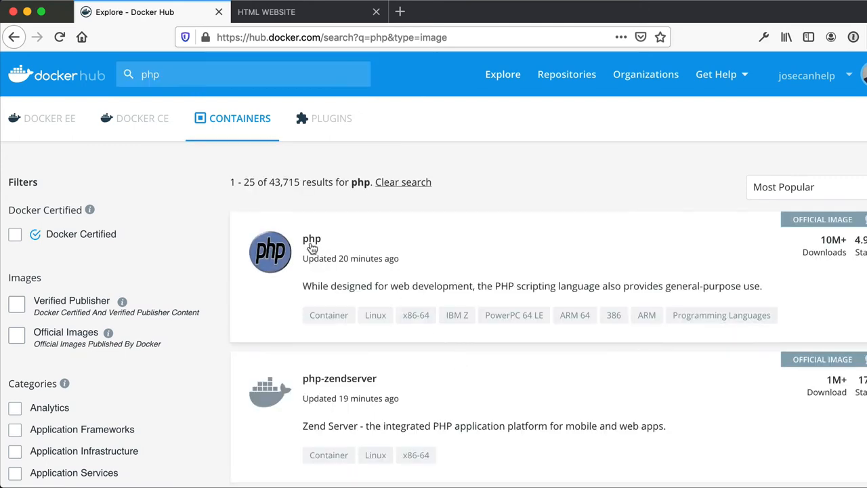
{"action": "left_click", "coordinate": [311, 238]}
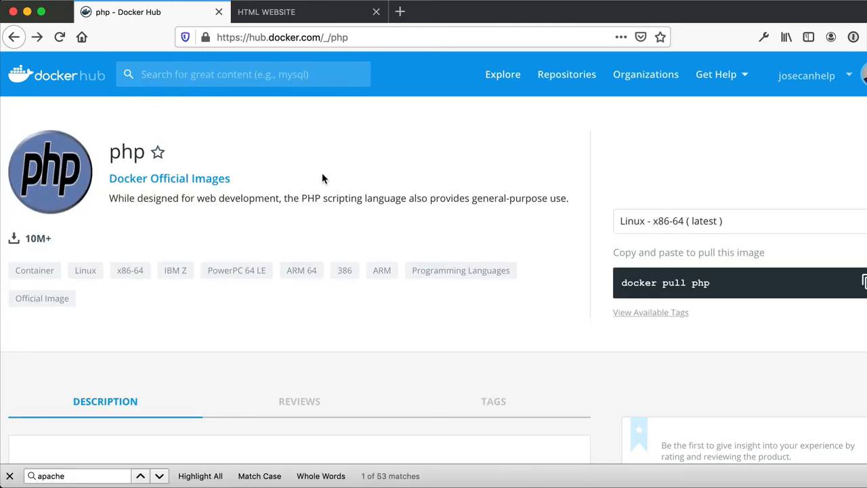
{"action": "scroll", "scroll_direction": "down", "scroll_amount": 3}
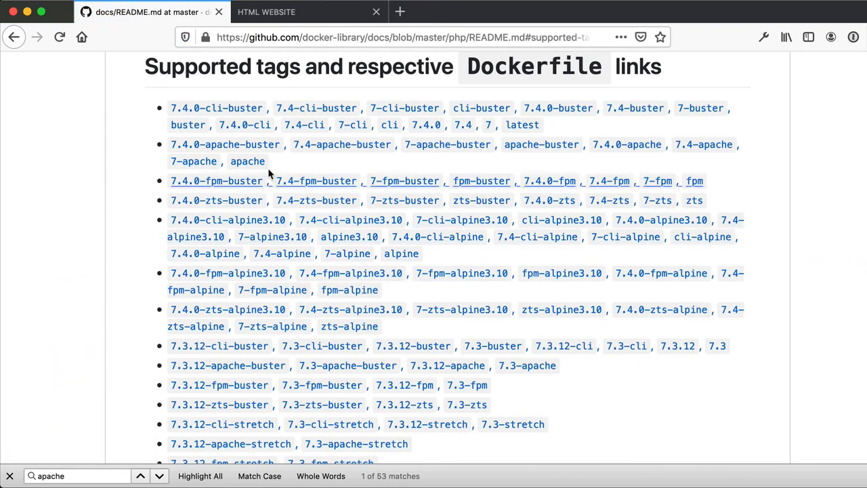
{"action": "mouse_move", "coordinate": [246, 161]}
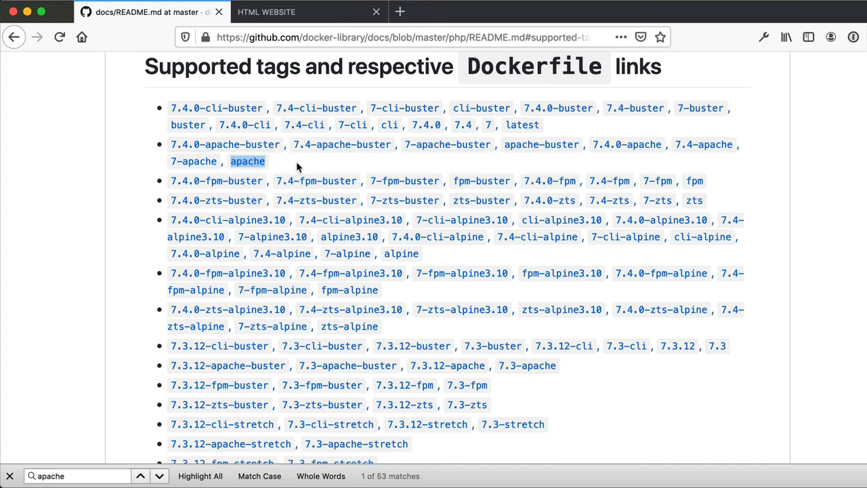
{"action": "mouse_move", "coordinate": [305, 163]}
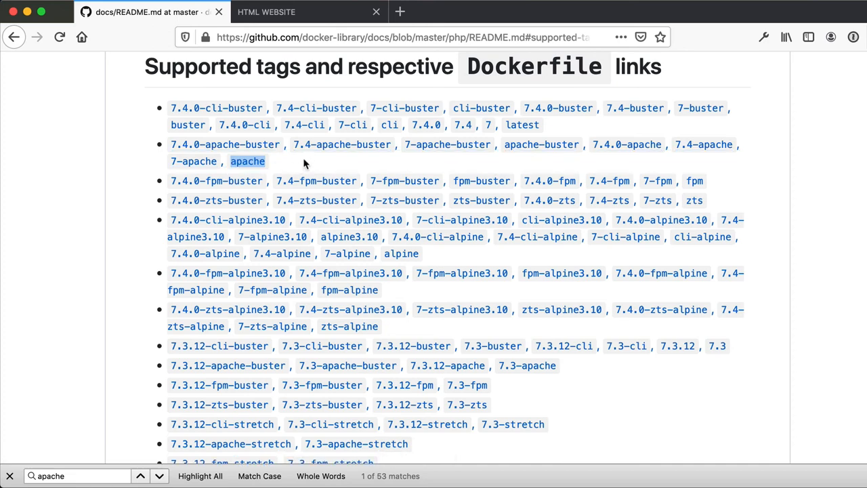
{"action": "mouse_move", "coordinate": [279, 168]}
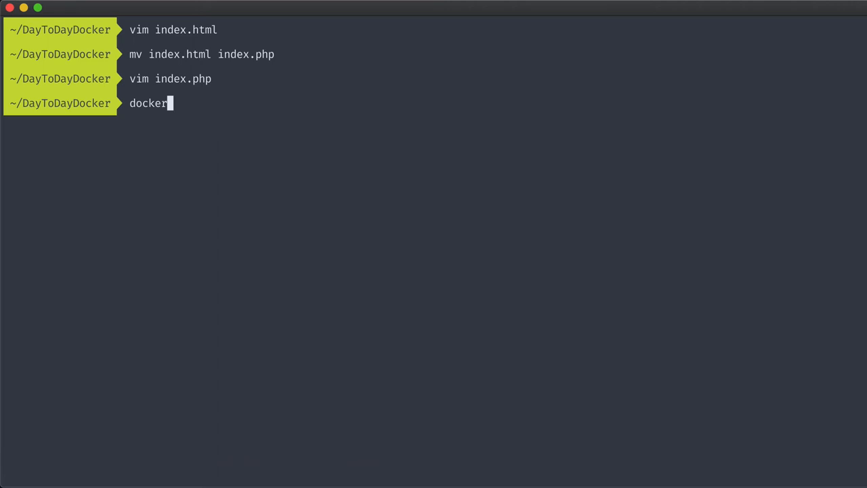
Step: Start pulling the php:apache image with docker pull
{"action": "type", "text": "pull php:apac"}
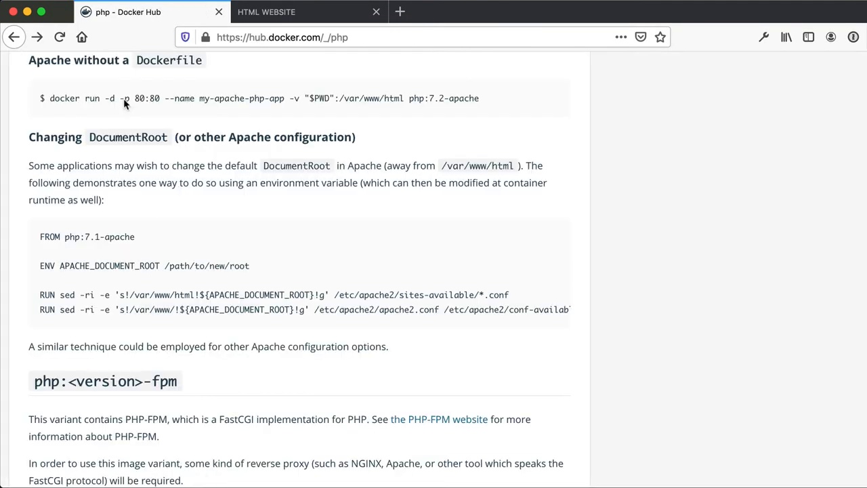
{"action": "mouse_move", "coordinate": [92, 108]}
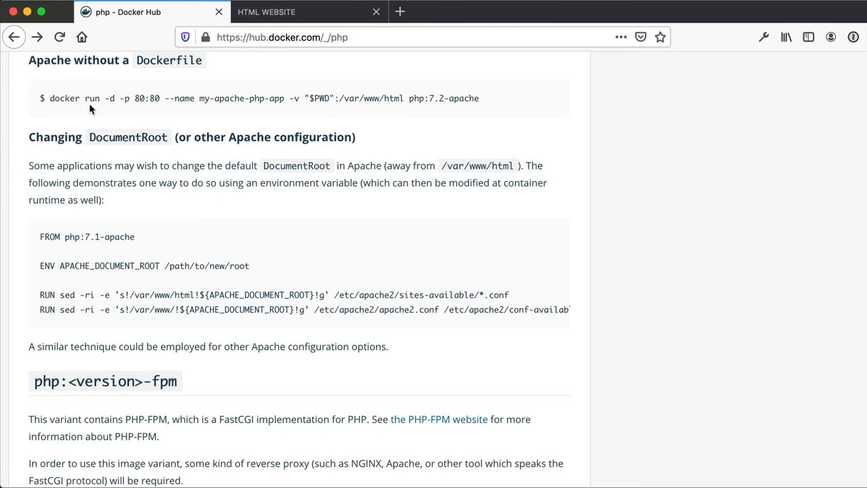
{"action": "mouse_move", "coordinate": [113, 106]}
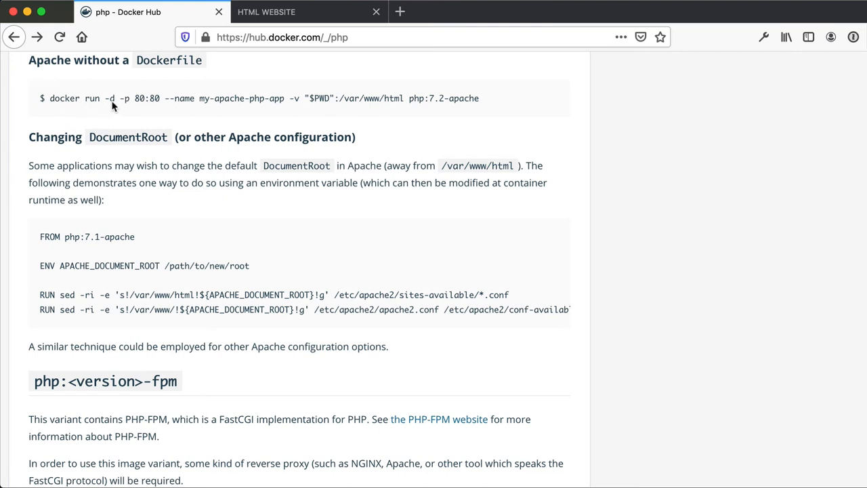
{"action": "mouse_move", "coordinate": [139, 109]}
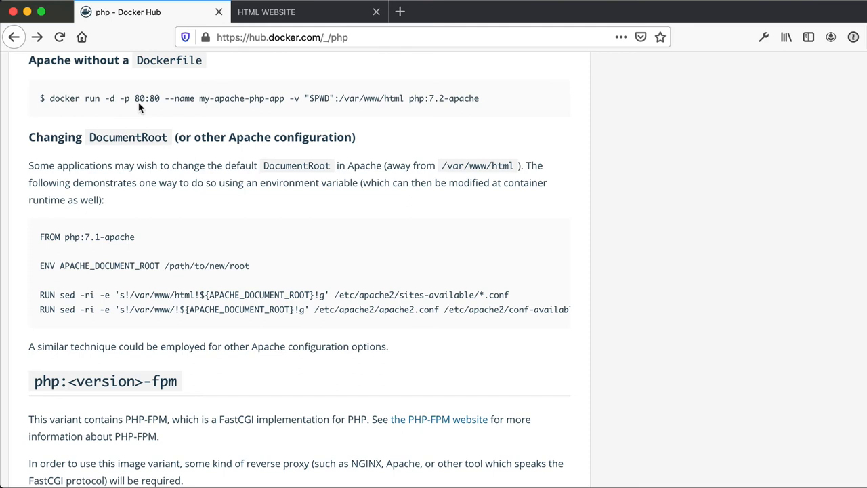
{"action": "mouse_move", "coordinate": [155, 106]}
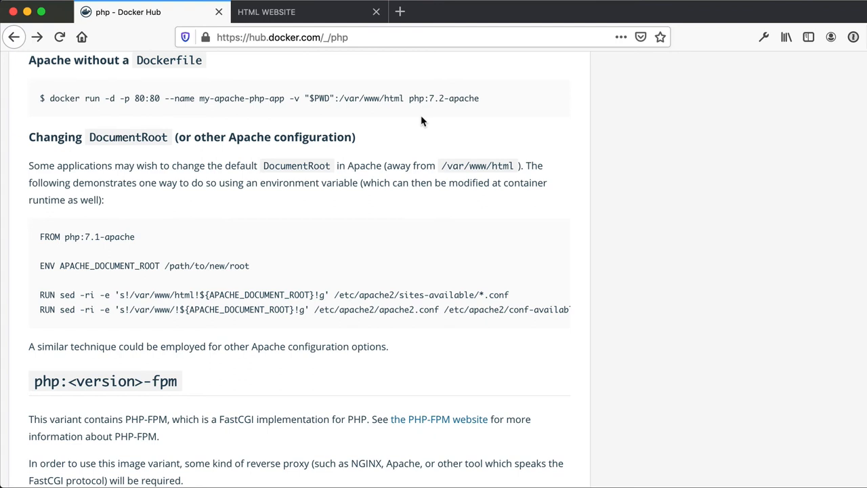
{"action": "mouse_move", "coordinate": [161, 132]}
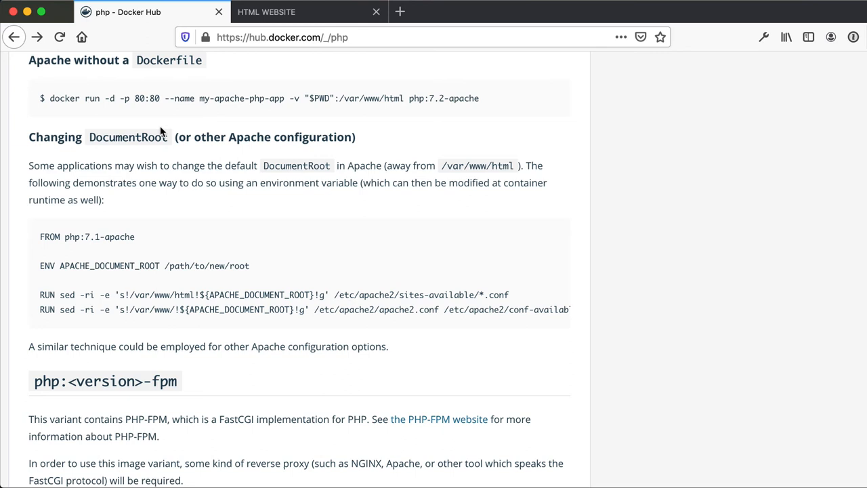
{"action": "mouse_move", "coordinate": [428, 127]}
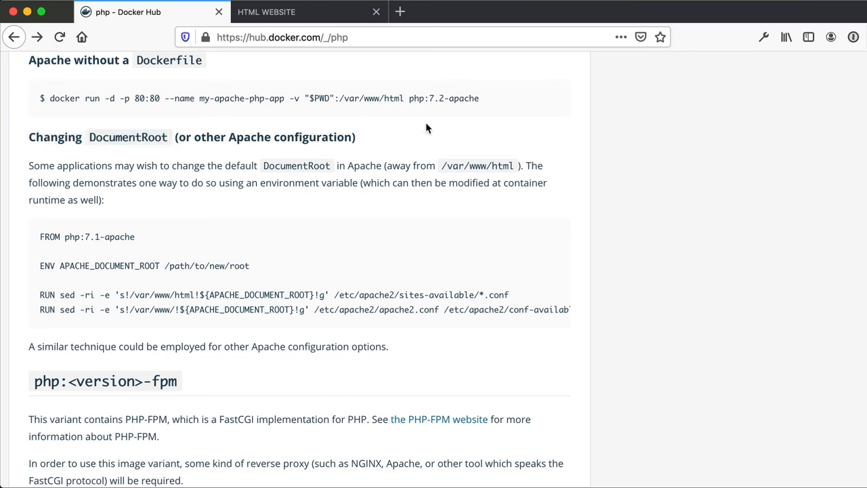
{"action": "mouse_move", "coordinate": [382, 114]}
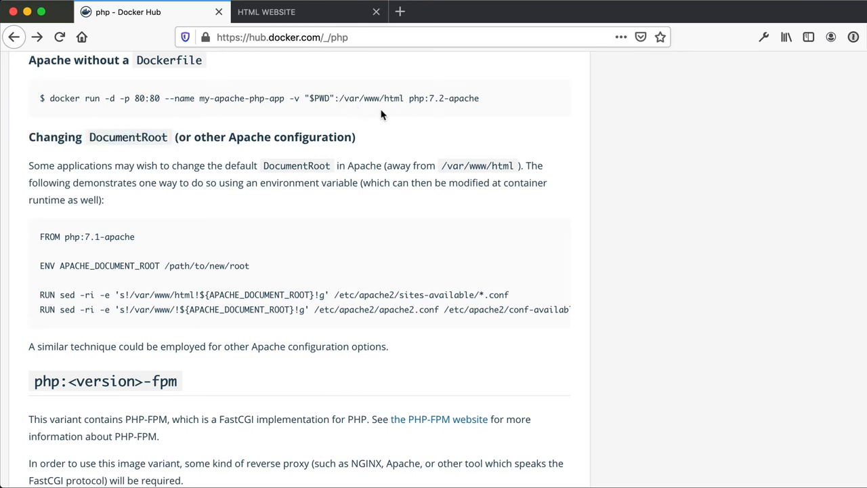
{"action": "mouse_move", "coordinate": [399, 108]}
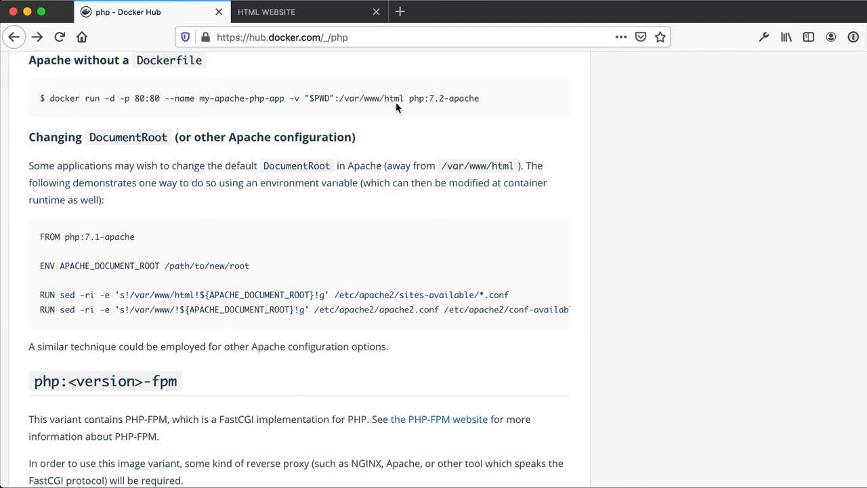
{"action": "mouse_move", "coordinate": [415, 107]}
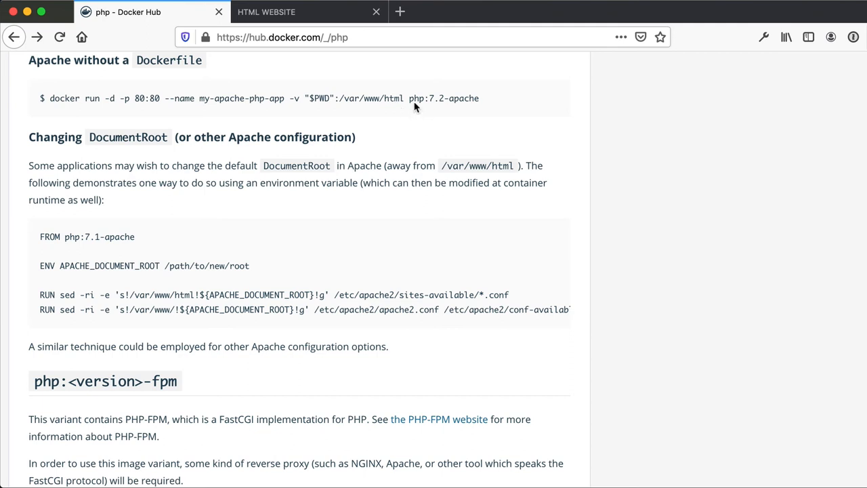
{"action": "mouse_move", "coordinate": [471, 114]}
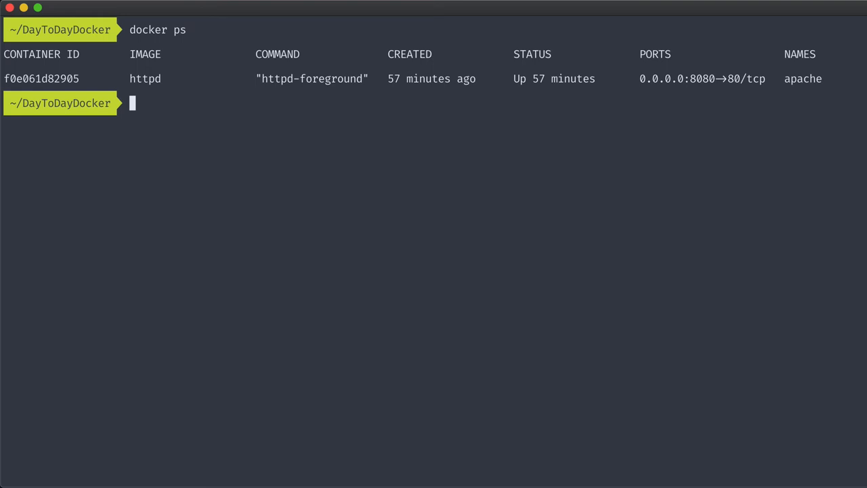
Step: Stop and remove the apache container, then run my-apache-php-app from php:apache on port 8080
{"action": "type", "text": "docker stop apache"}
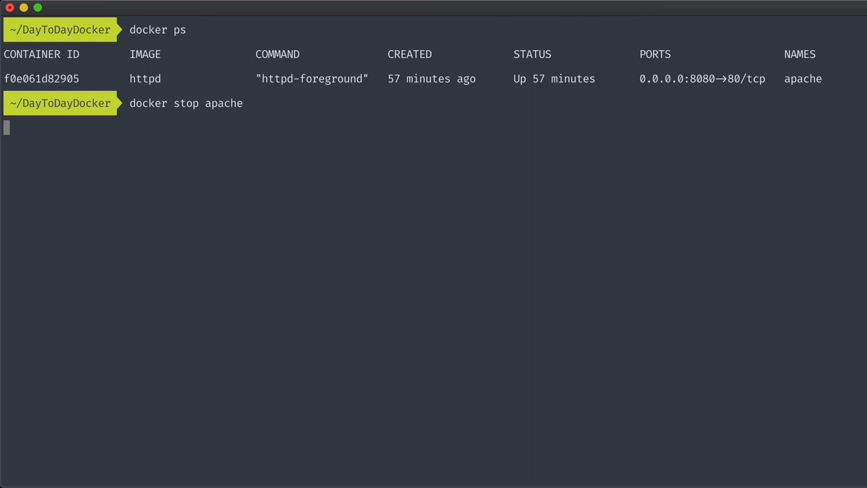
{"action": "type", "text": "docker rm"}
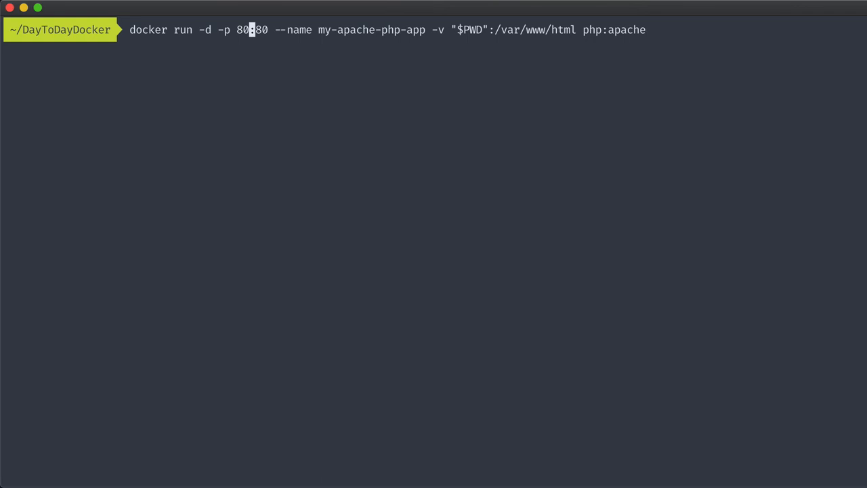
{"action": "type", "text": "80"}
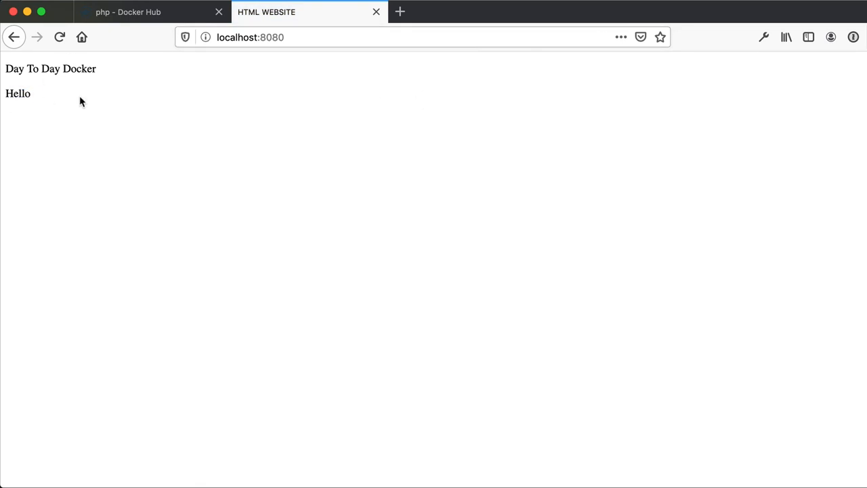
{"action": "mouse_move", "coordinate": [269, 232]}
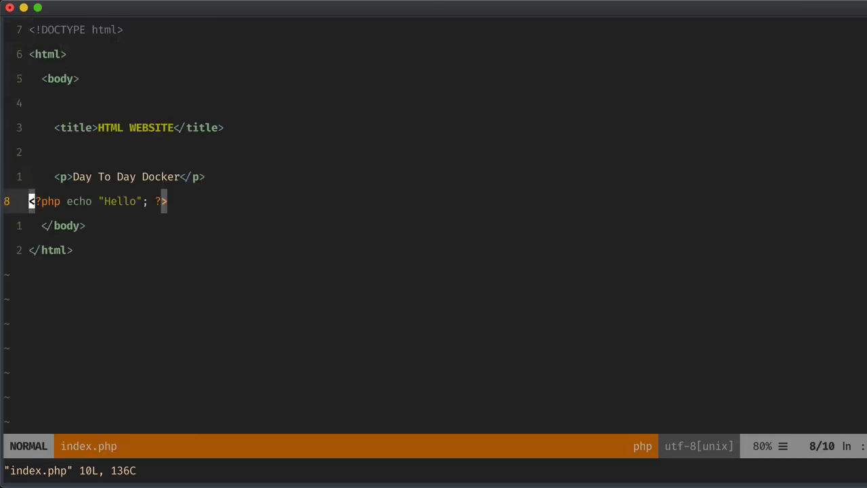
Step: Delete the <?php echo line from index.php in vim and save the file
{"action": "key", "text": "dd"}
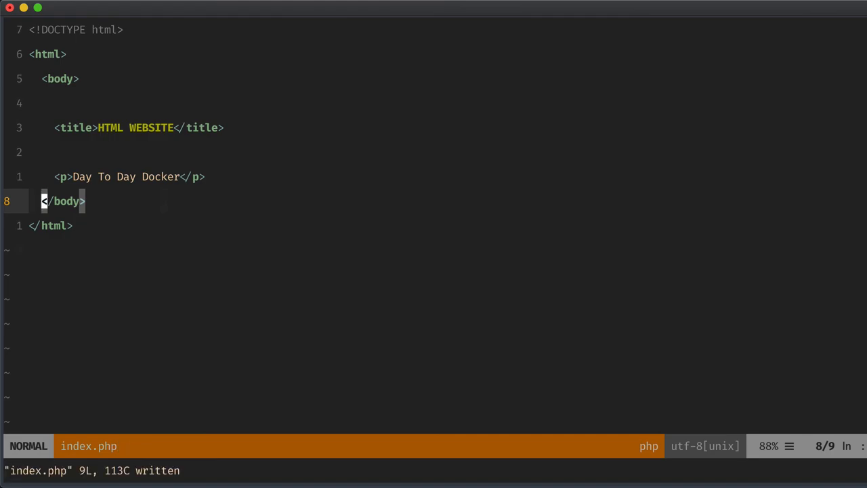